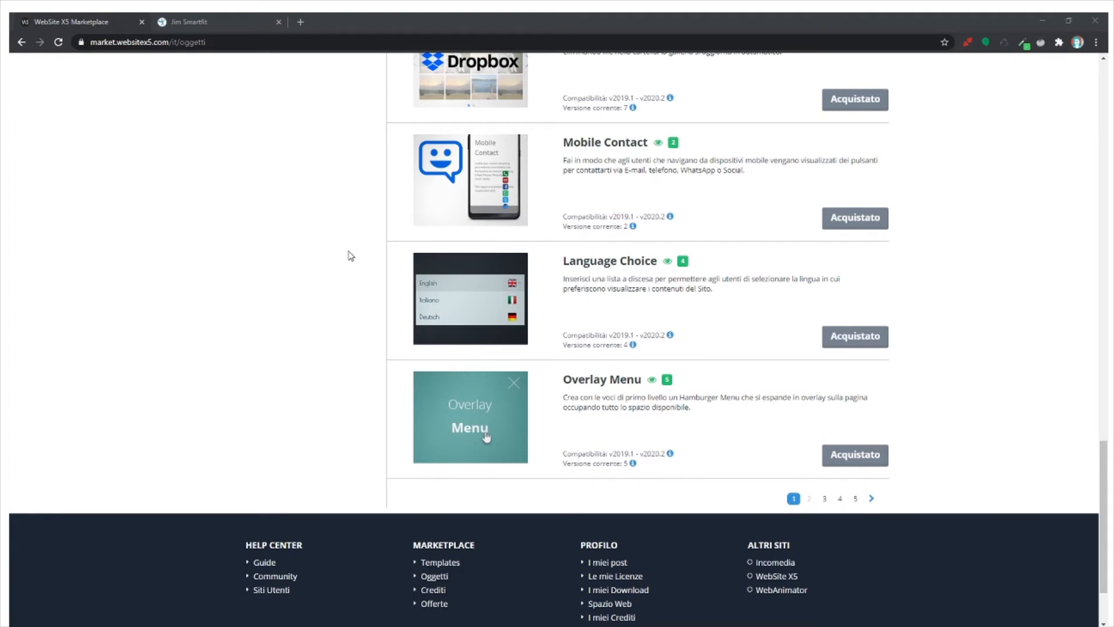
mouse_move(475, 298)
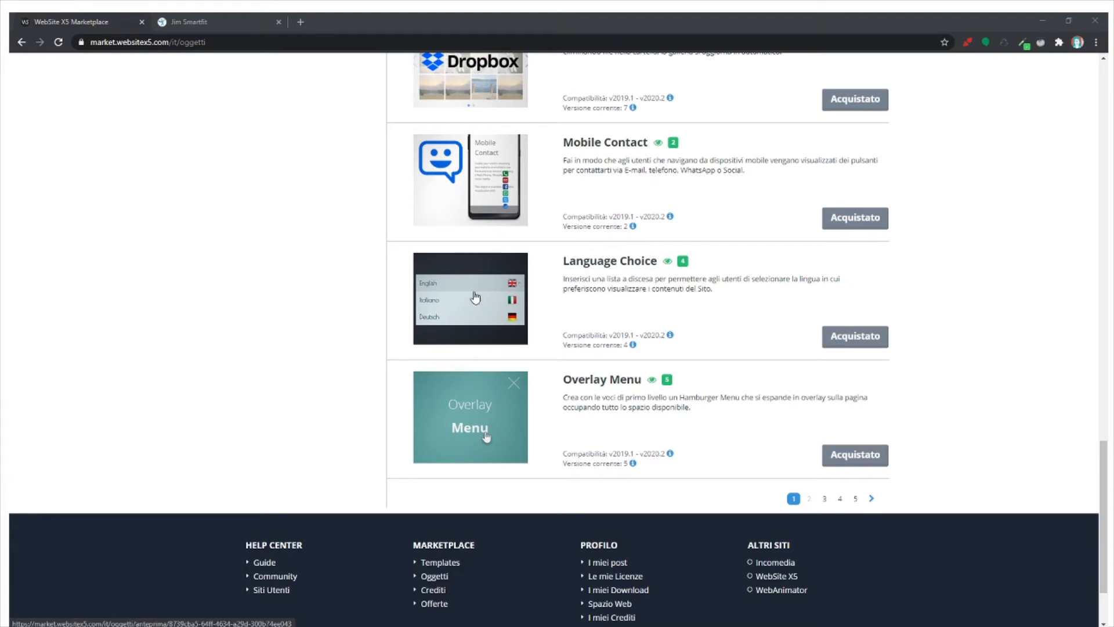
Preview the Language Choice object and expand both demo dropdowns listing English, Italiano, Deutsch
click(471, 298)
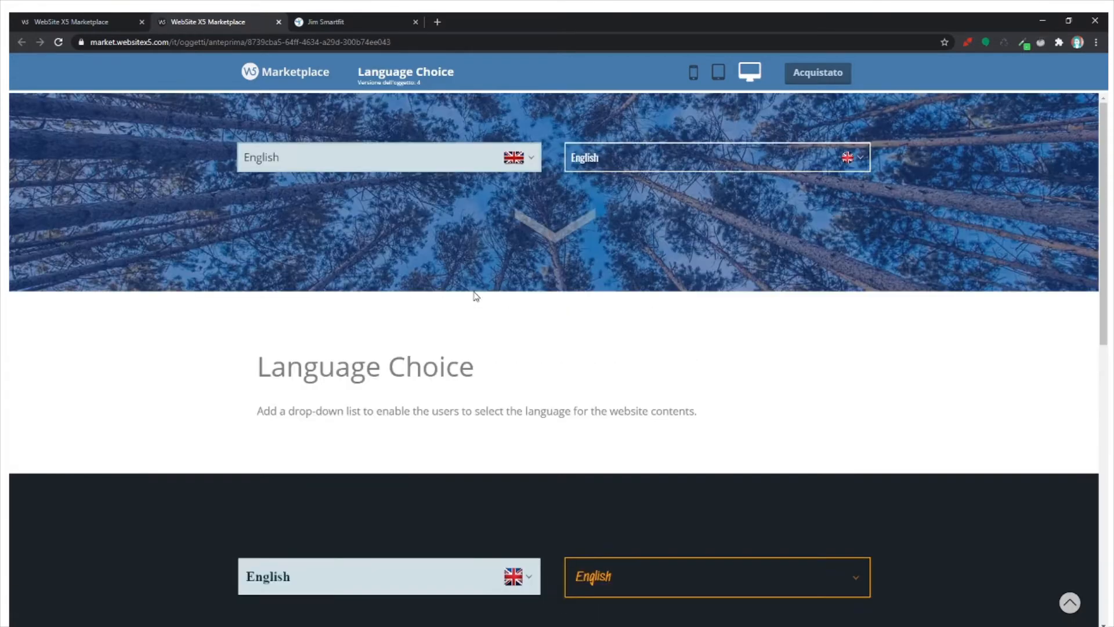
click(388, 157)
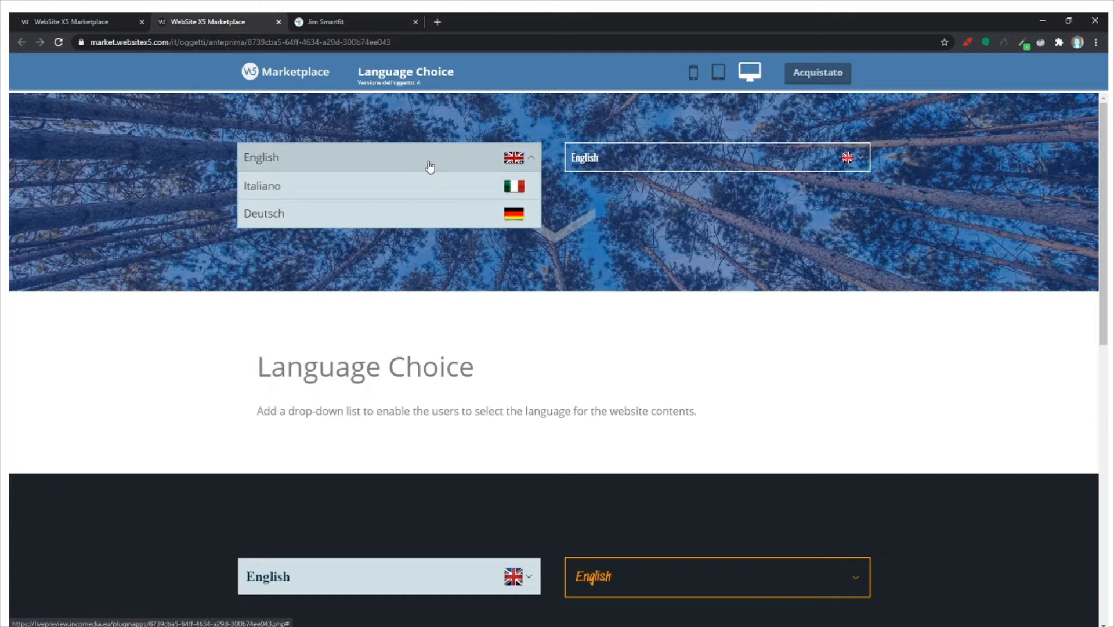
click(715, 158)
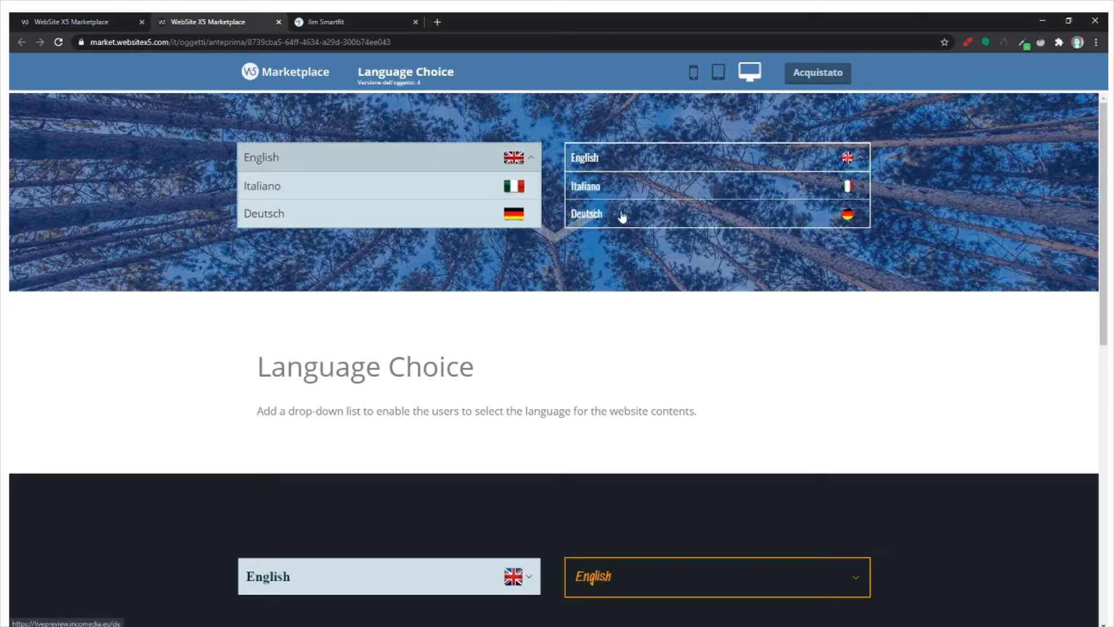
Switch the Jim Smartfit preview from English to Chinese using the header language list
click(326, 21)
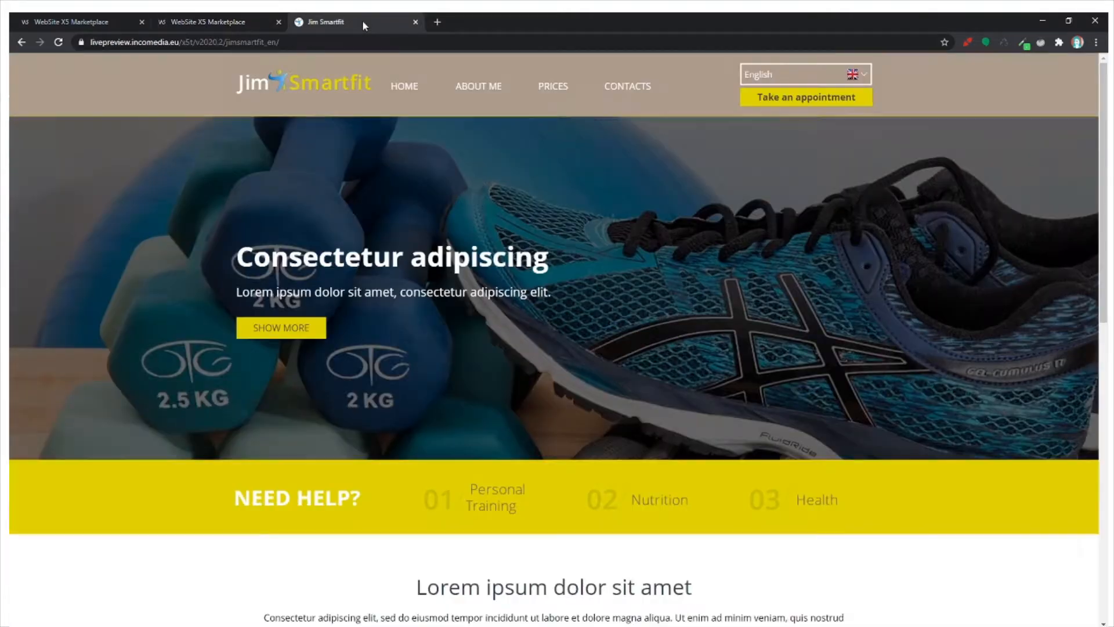
scroll(down, 3)
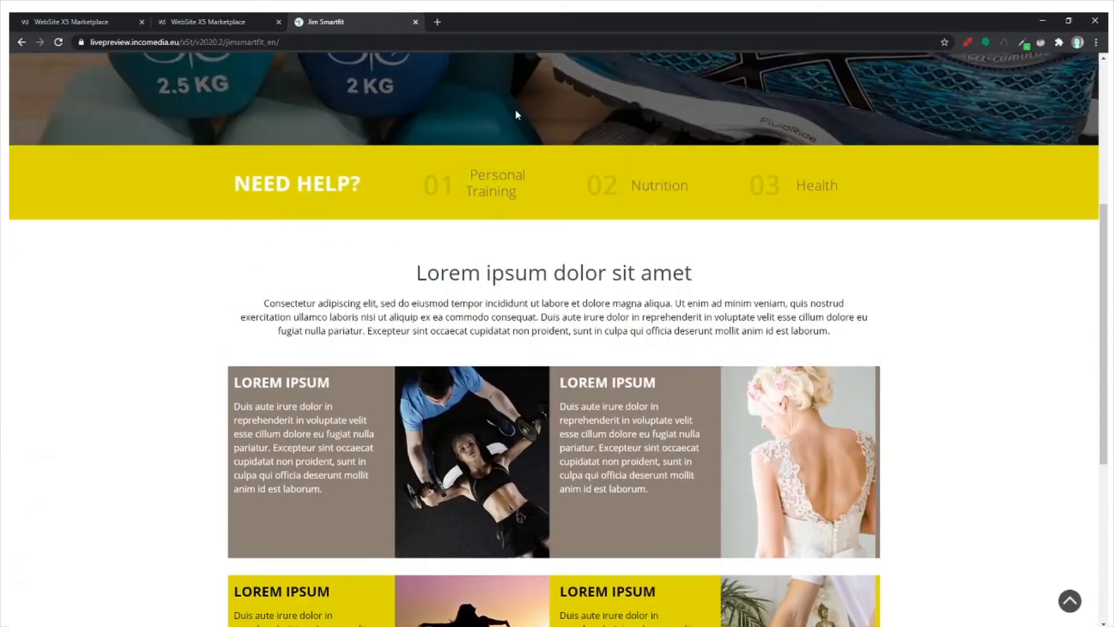
scroll(up, 3)
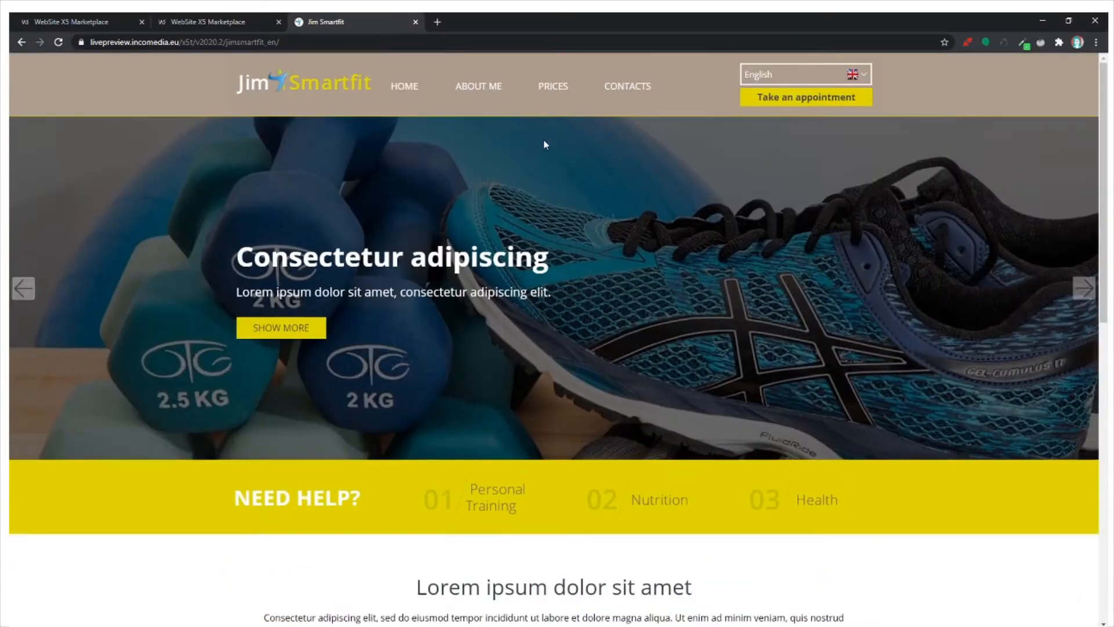
click(805, 74)
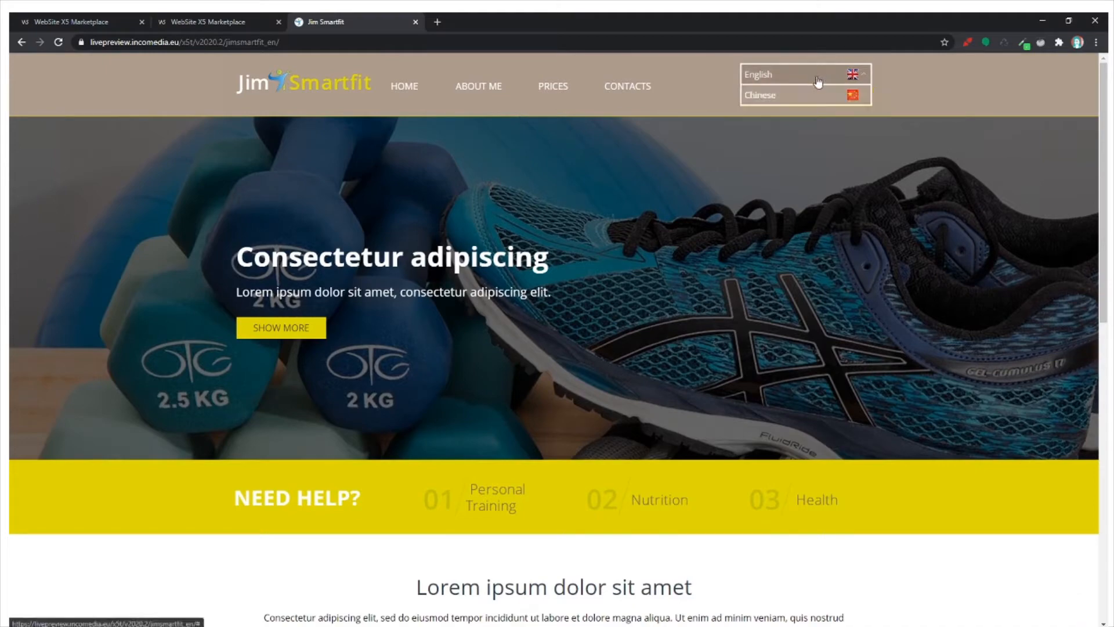
click(760, 95)
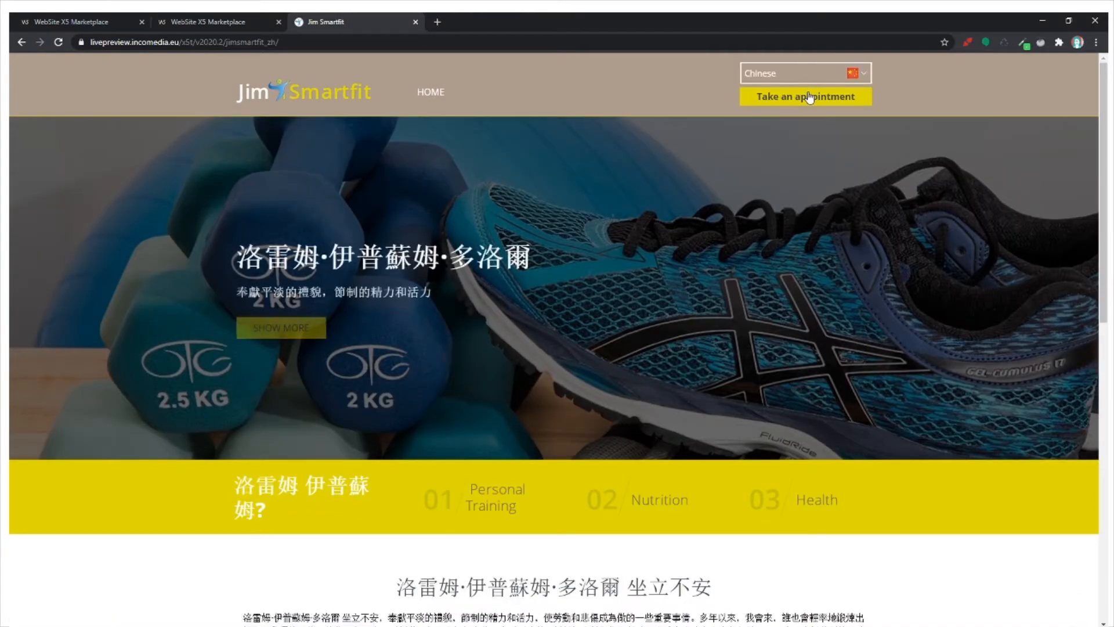
scroll(down, 3)
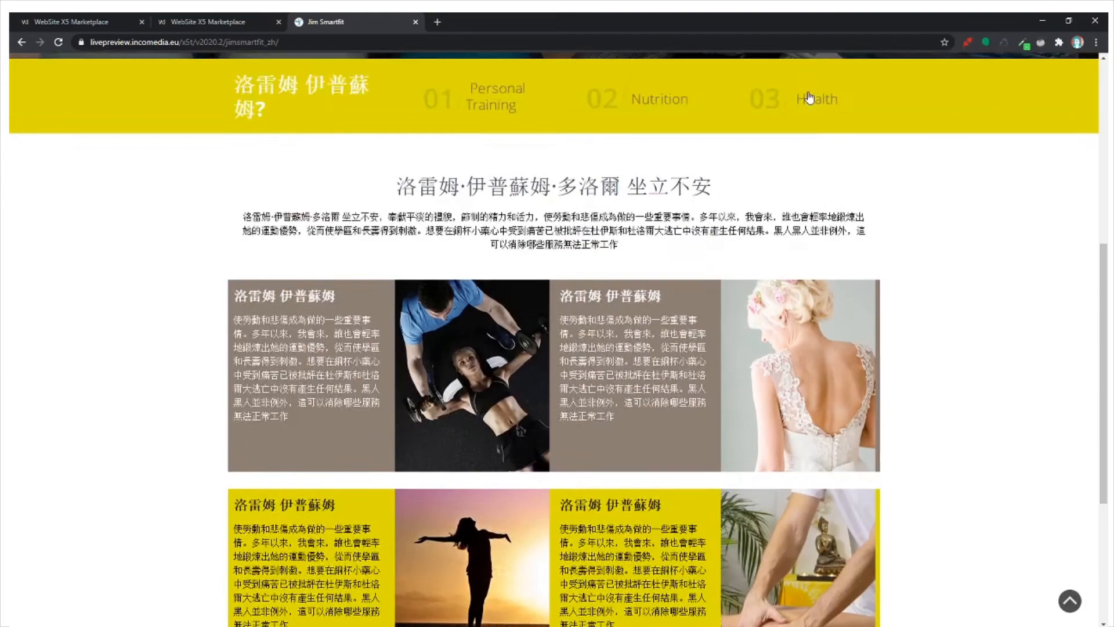
scroll(up, 3)
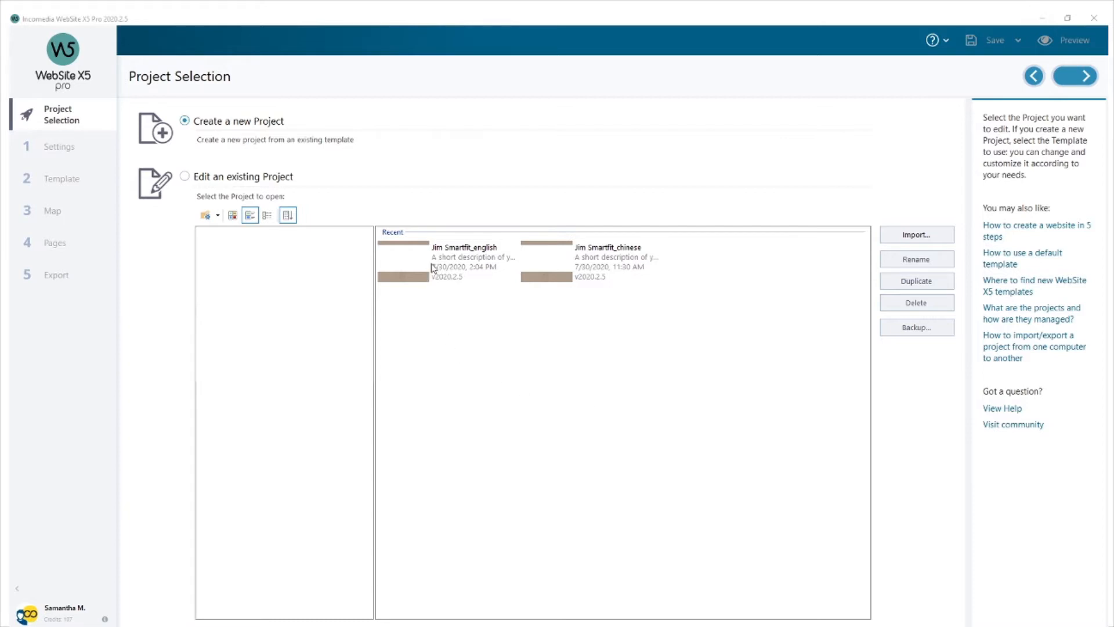
Select Jim Smartfit_english, then Jim Smartfit_chinese, in the existing project list
click(447, 262)
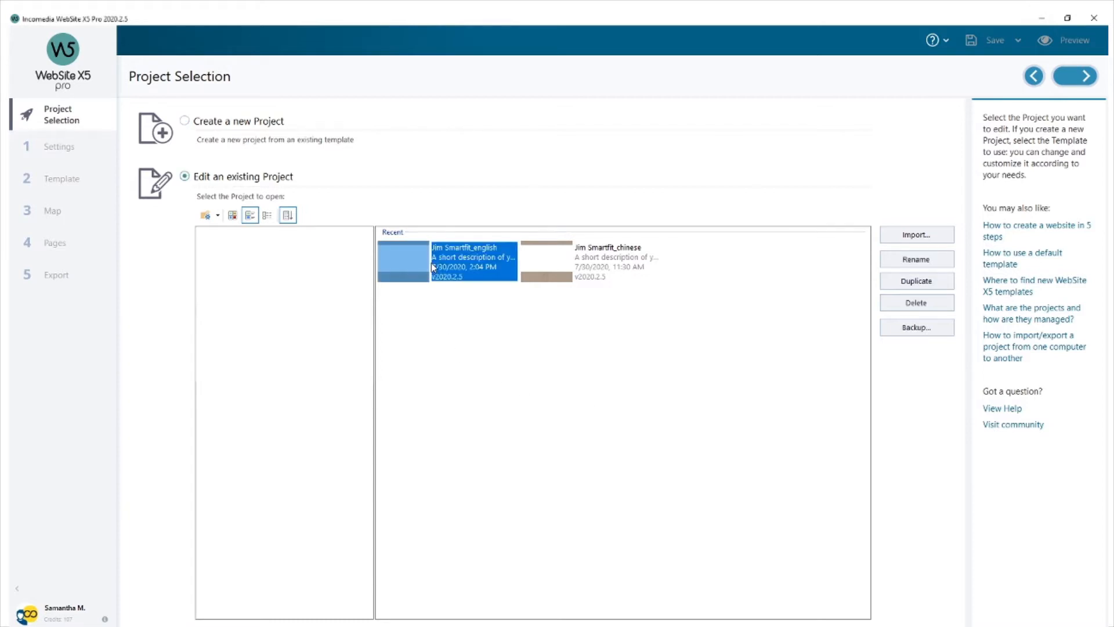
mouse_move(418, 302)
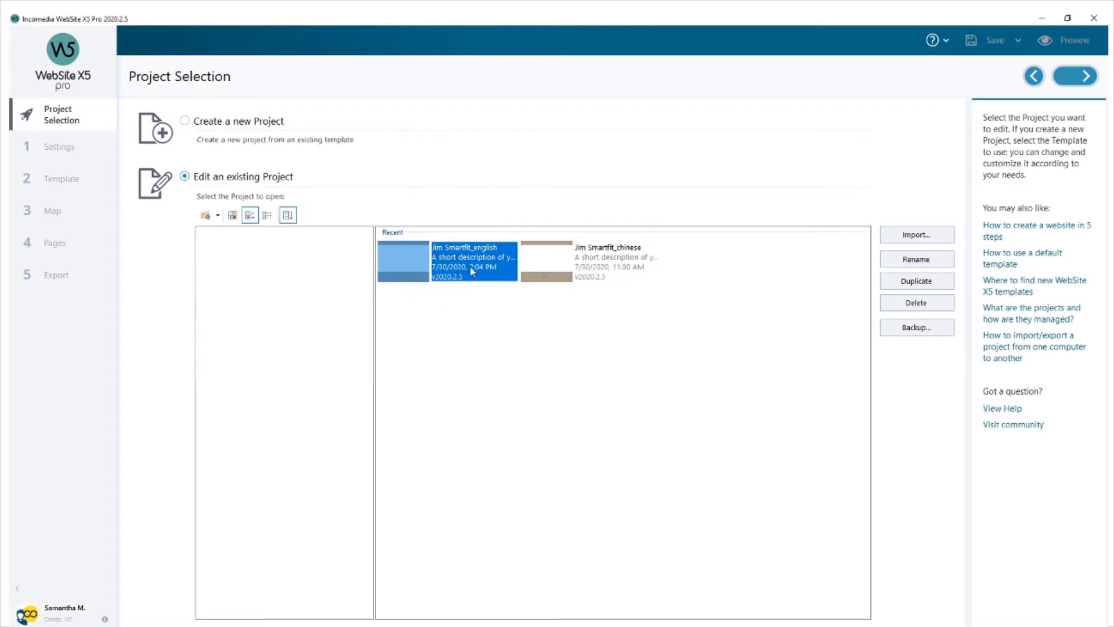
mouse_move(917, 280)
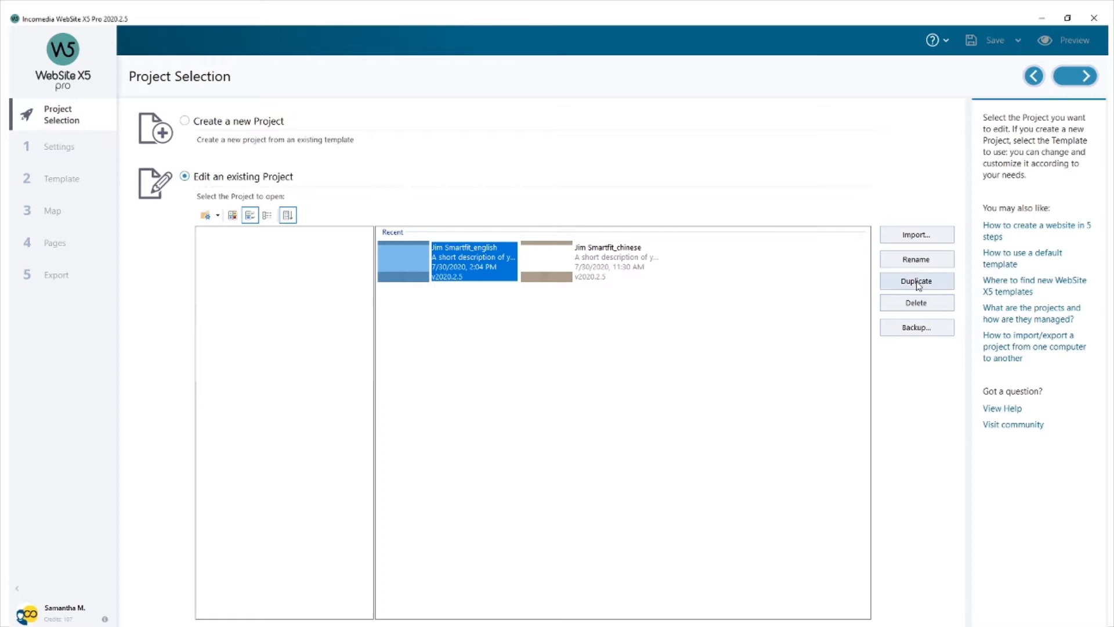
click(614, 260)
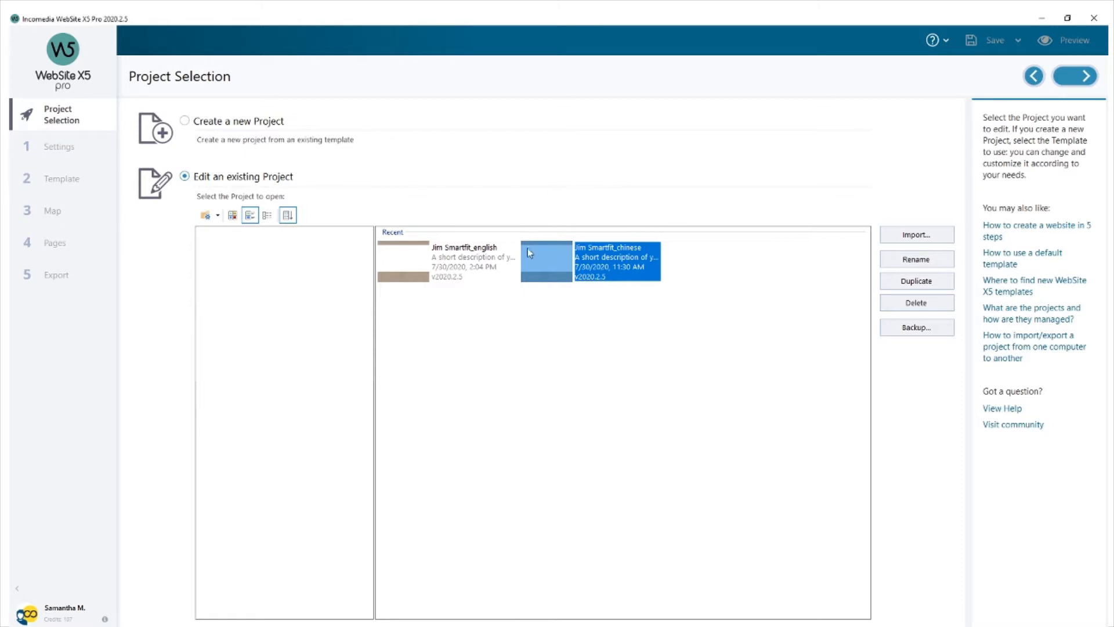
mouse_move(552, 281)
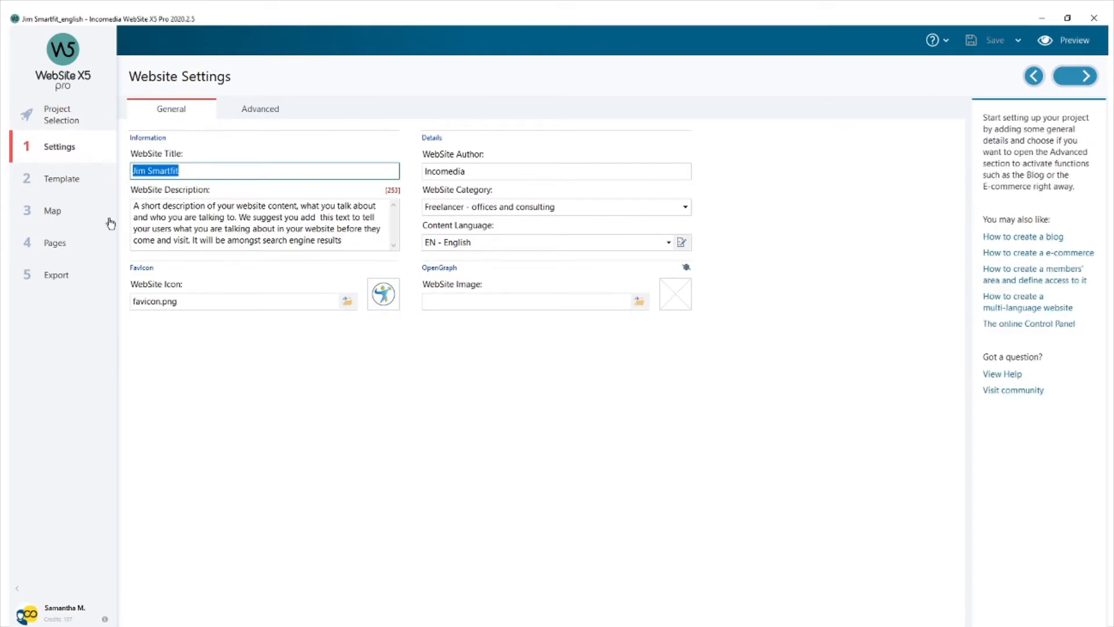
Insert Language Choice from Utility objects into the header and open its settings
click(62, 178)
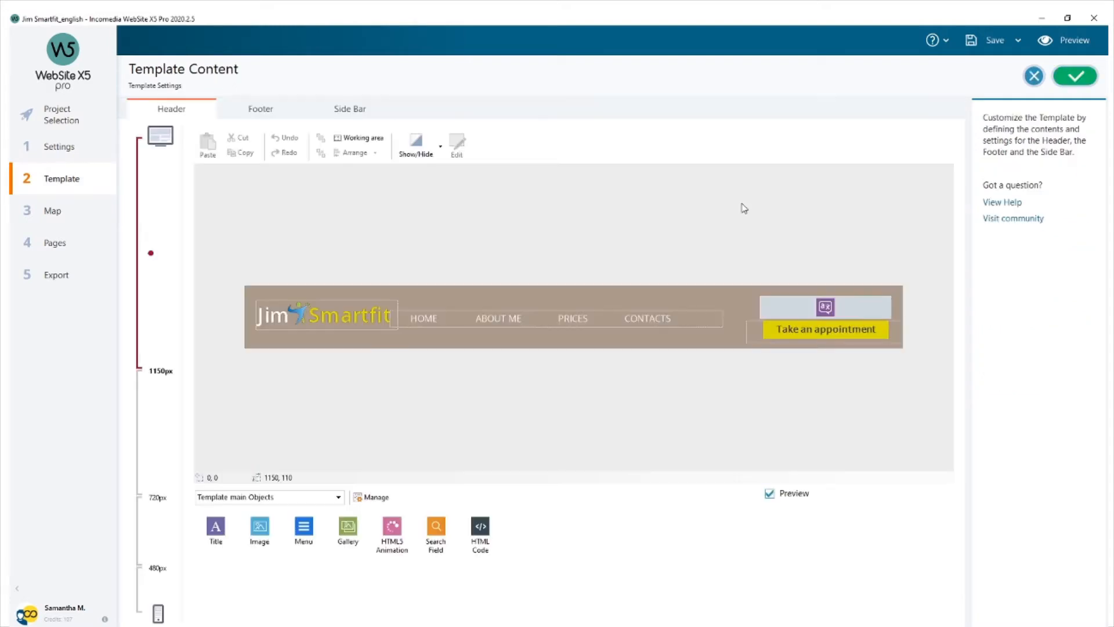
mouse_move(352, 206)
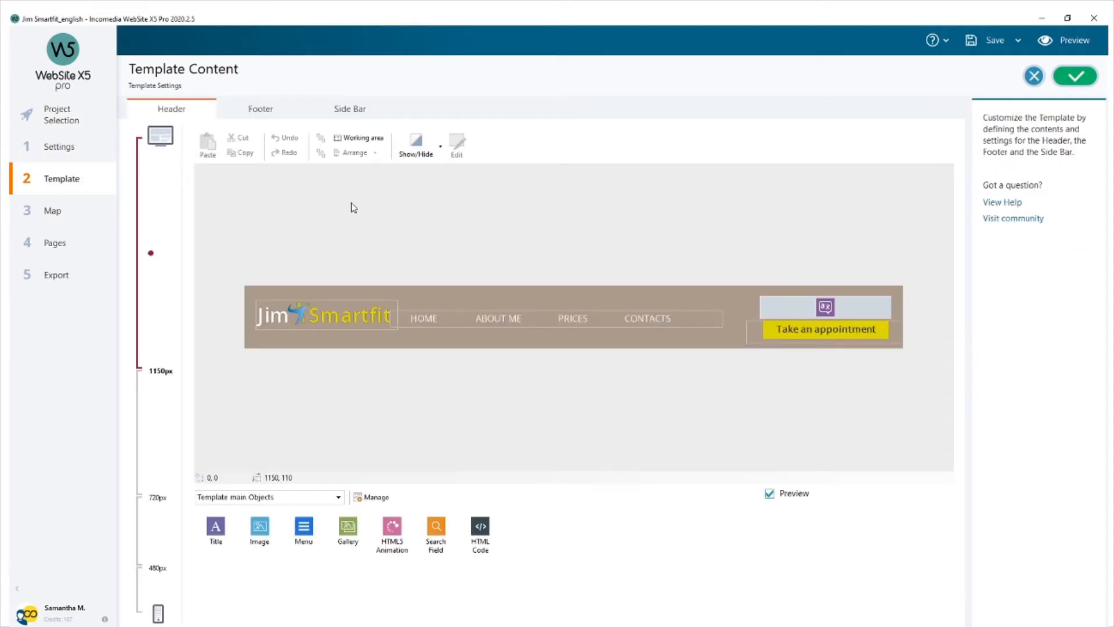
click(826, 306)
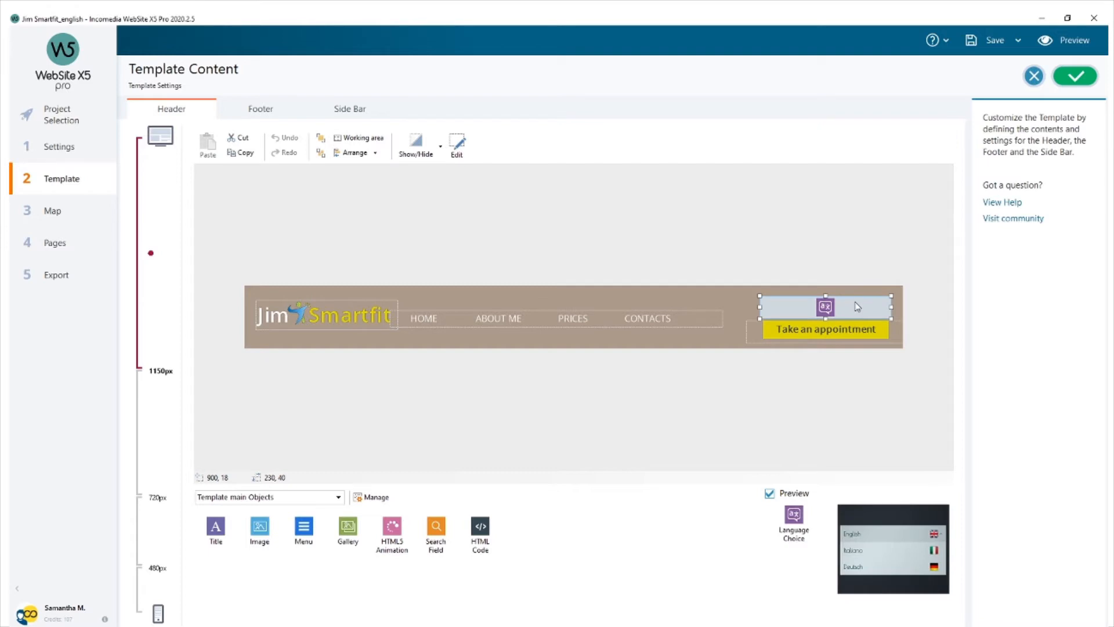
mouse_move(418, 485)
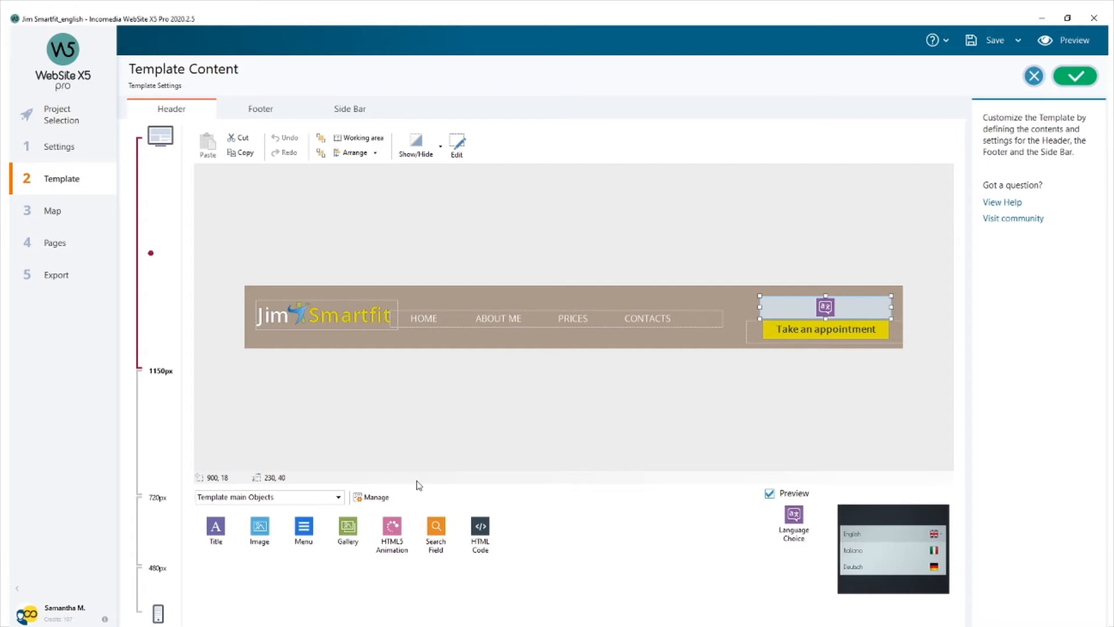
mouse_move(373, 497)
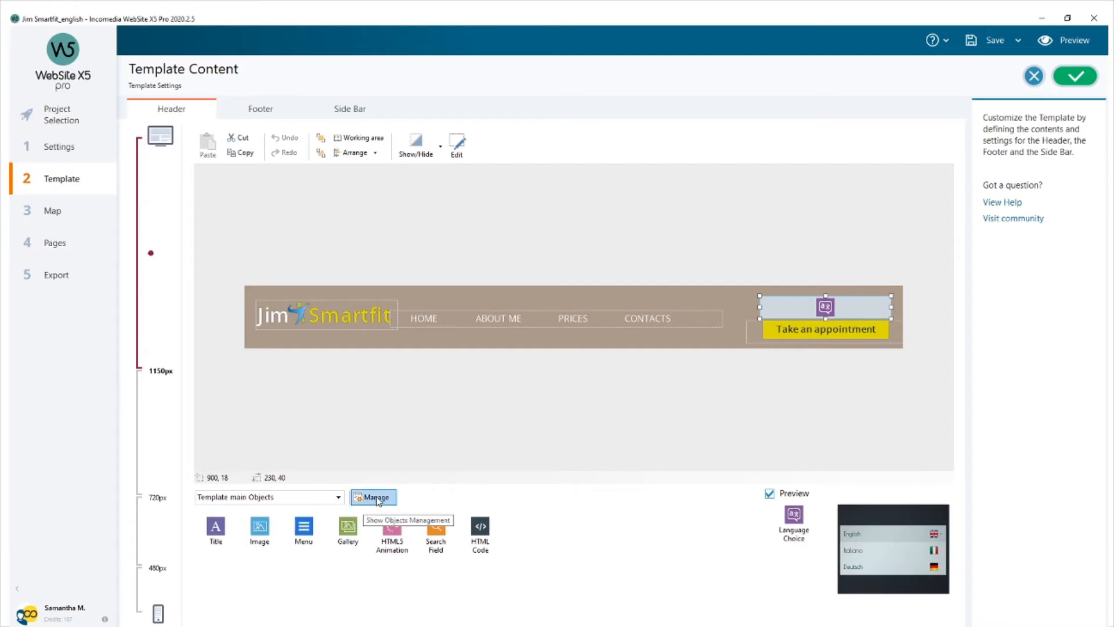
click(373, 497)
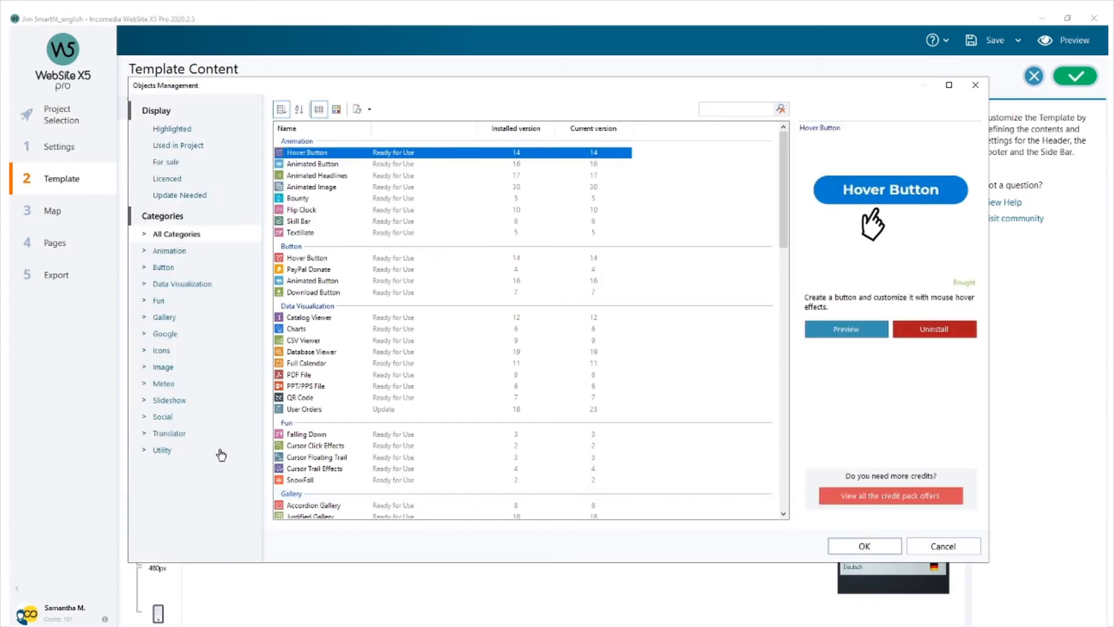
click(161, 449)
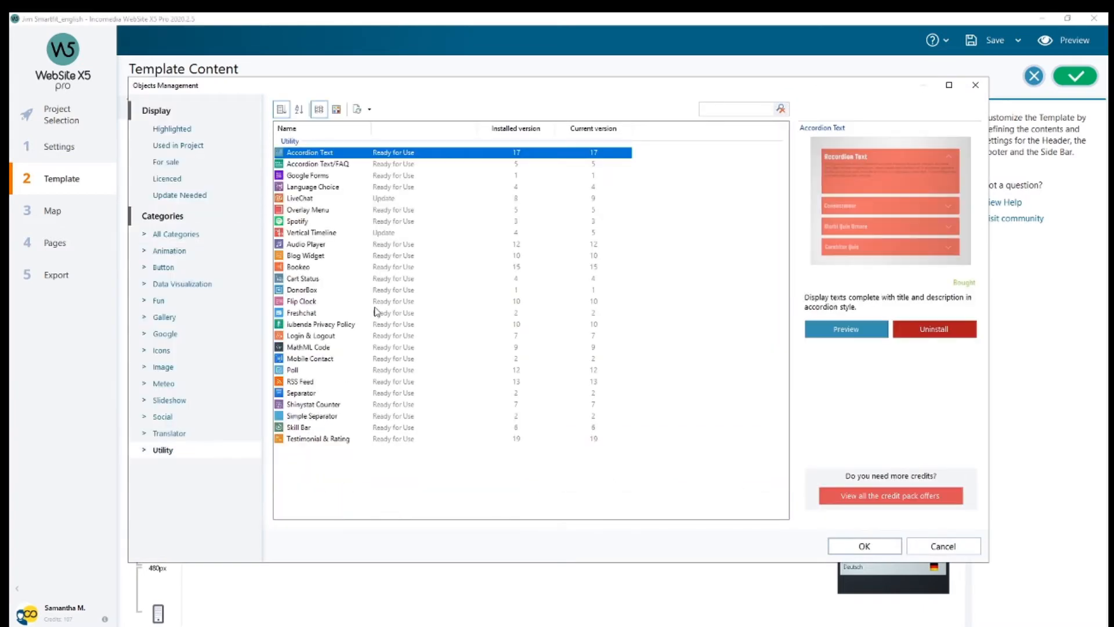
click(313, 187)
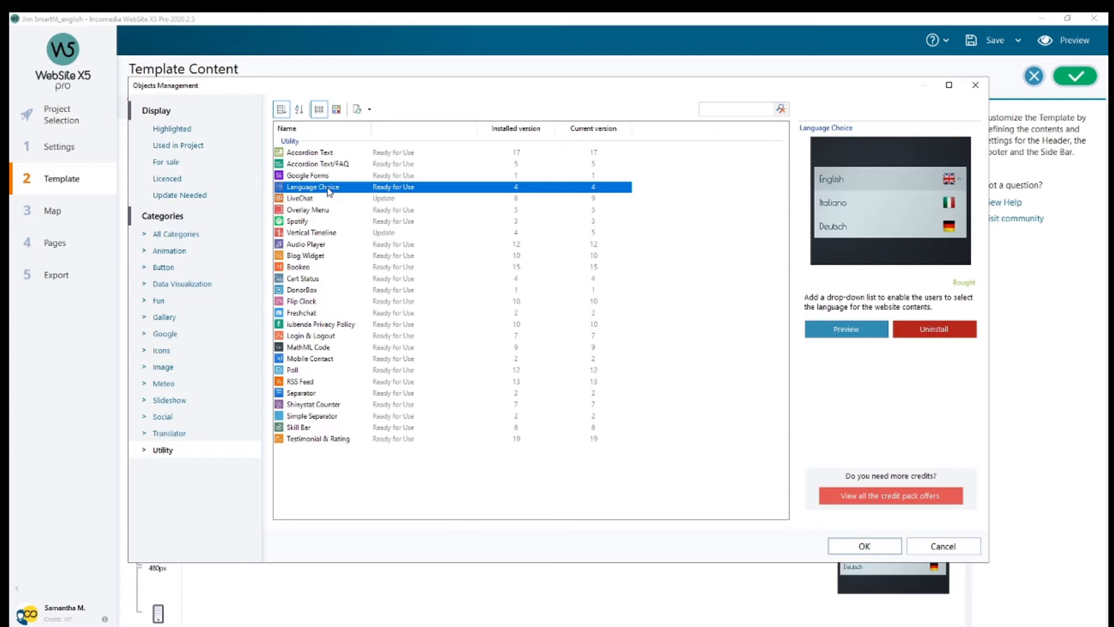
mouse_move(801, 117)
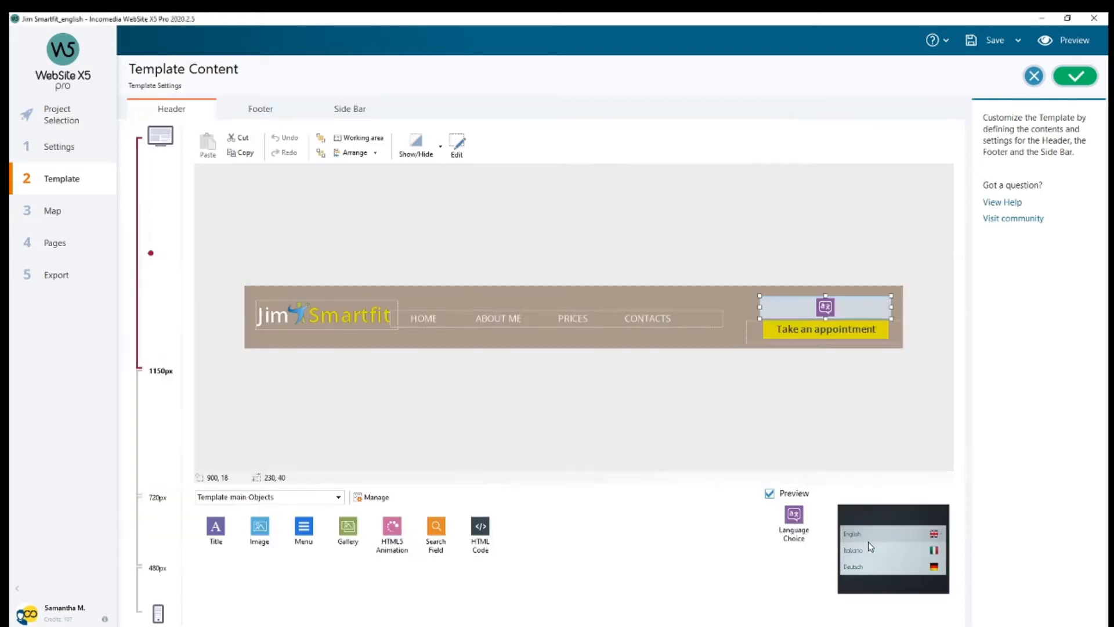
mouse_move(793, 503)
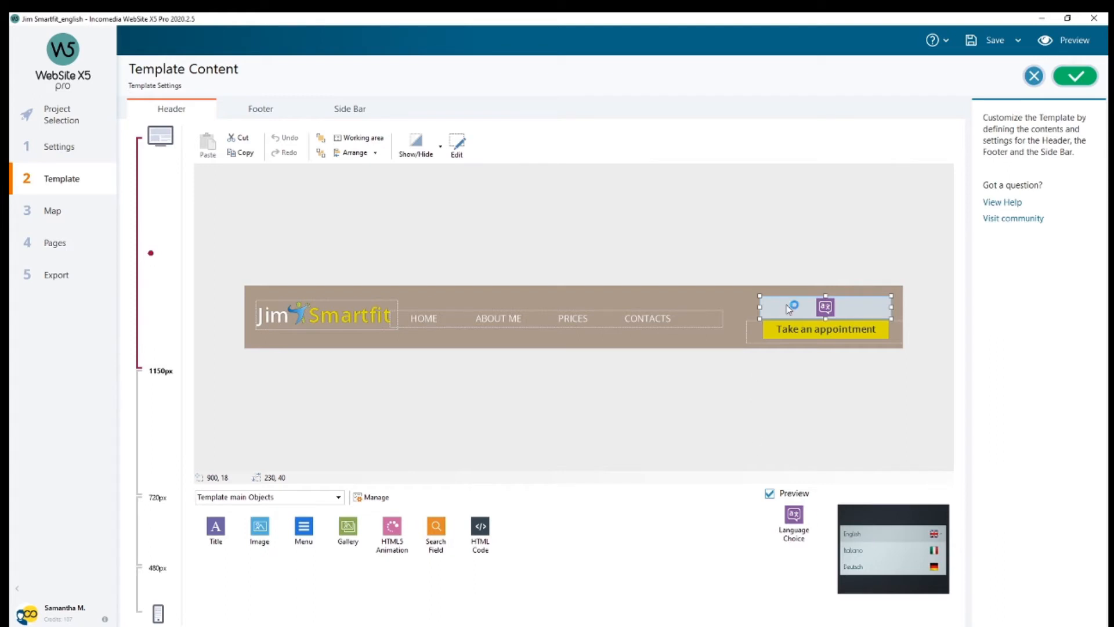
double_click(824, 306)
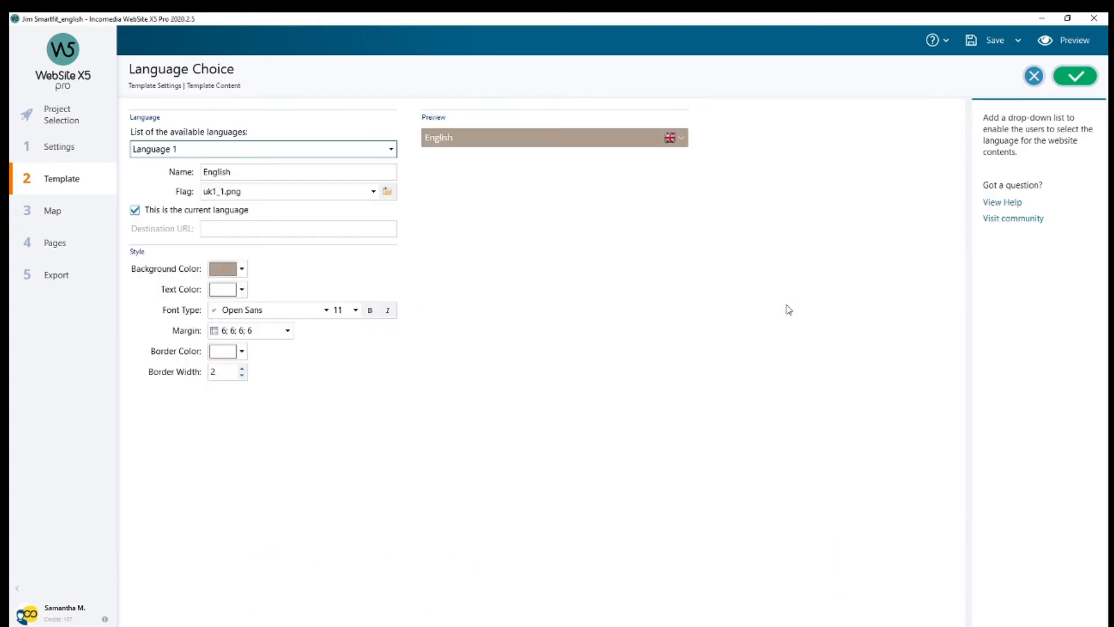
mouse_move(568, 284)
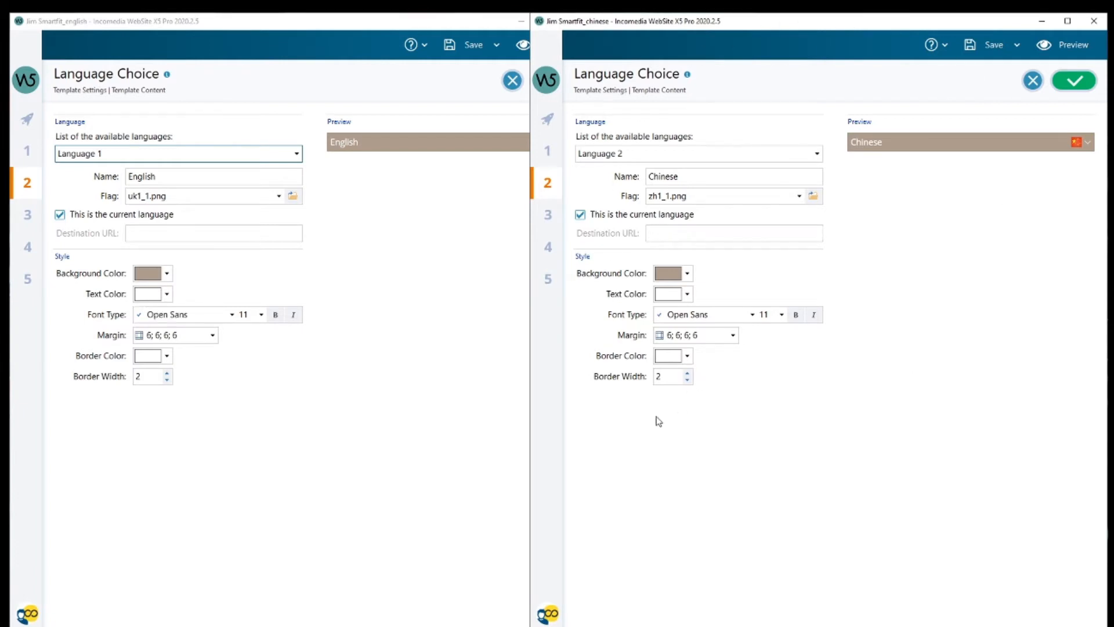
Review both projects' language lists: English as Language 1, Chinese as Language 2
click(177, 153)
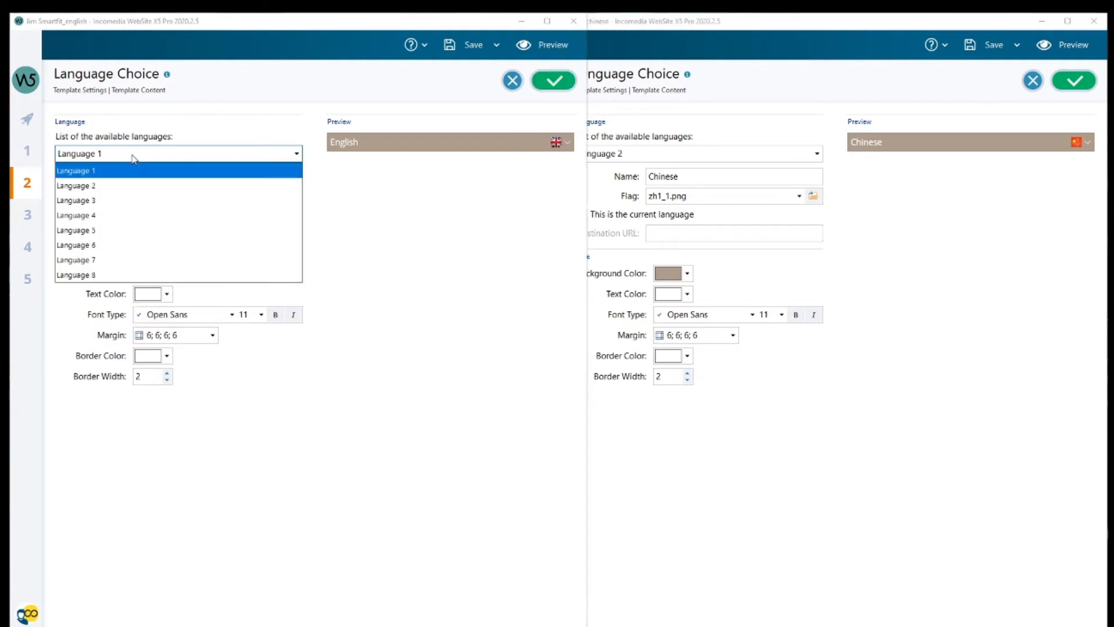
mouse_move(114, 245)
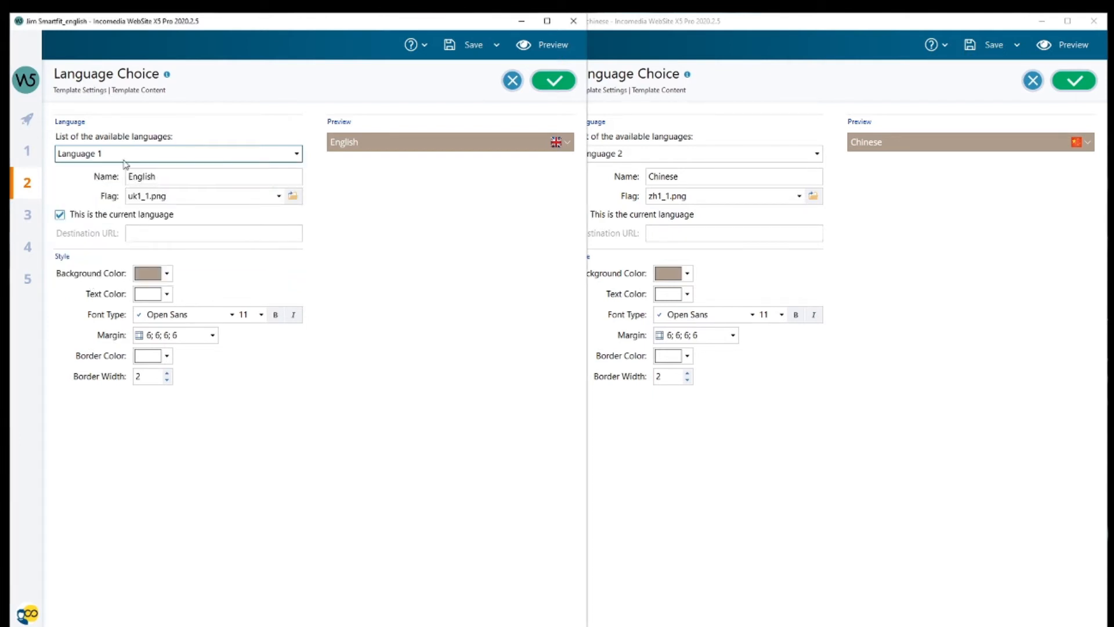
click(295, 154)
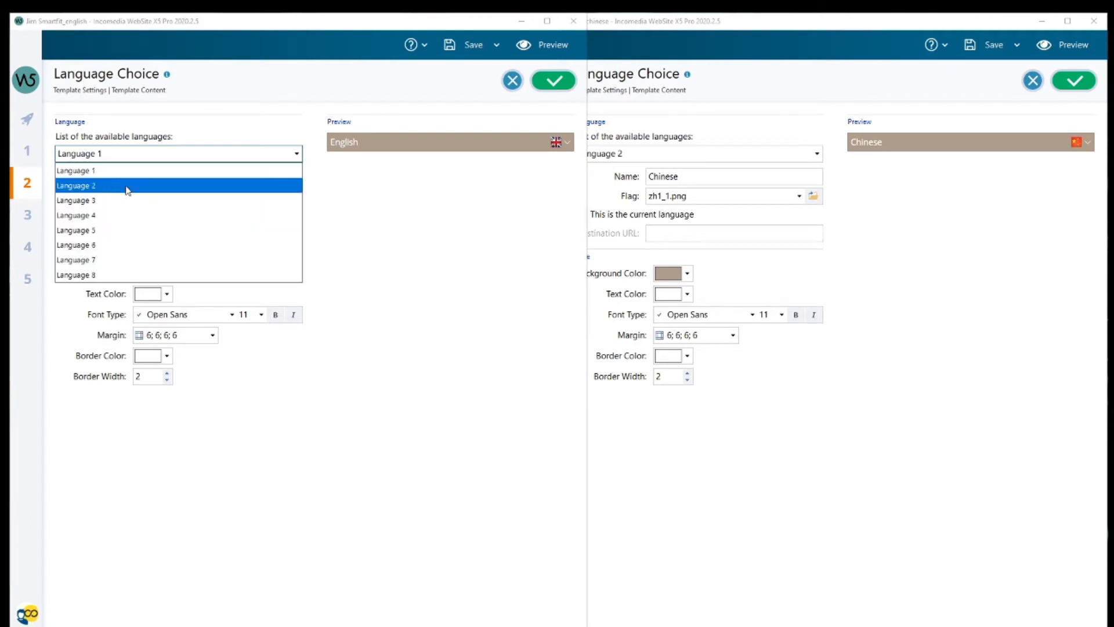
click(76, 170)
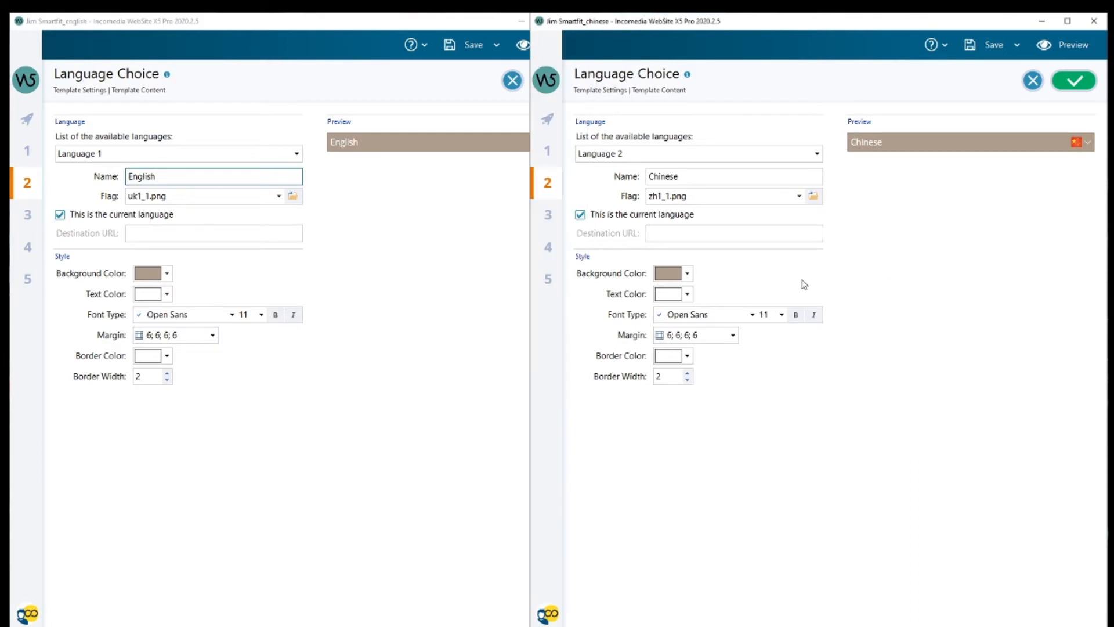
mouse_move(680, 222)
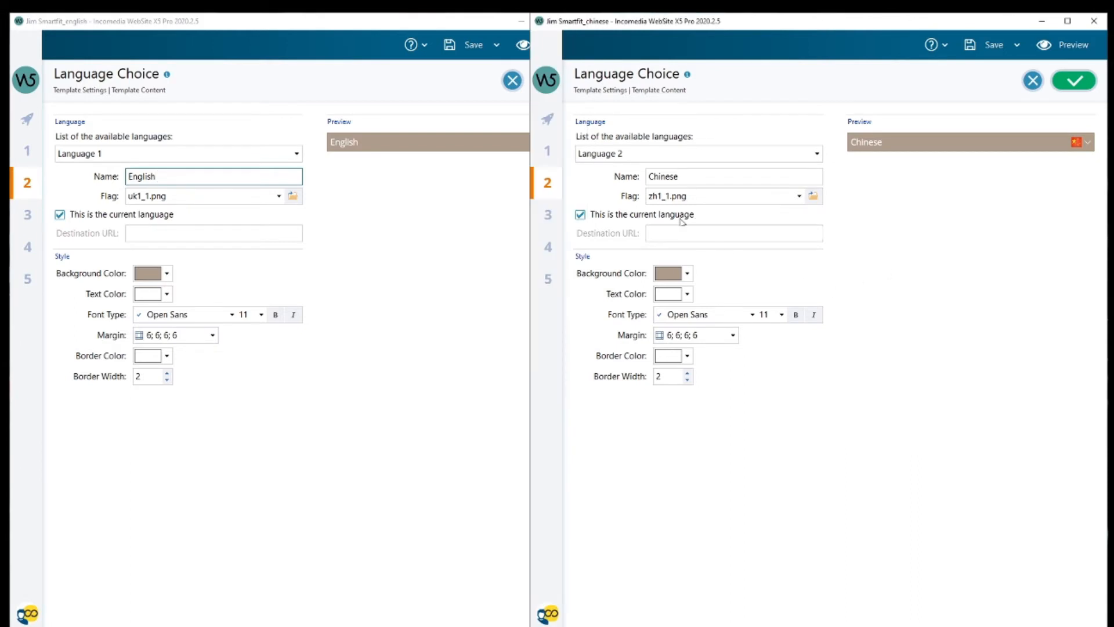
mouse_move(586, 228)
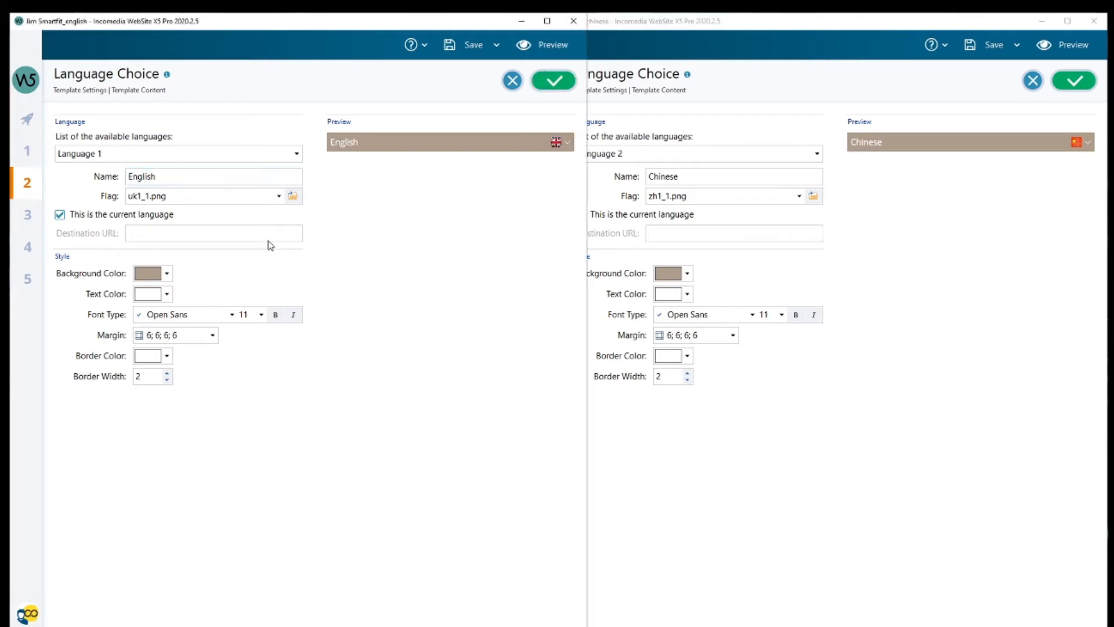
click(259, 196)
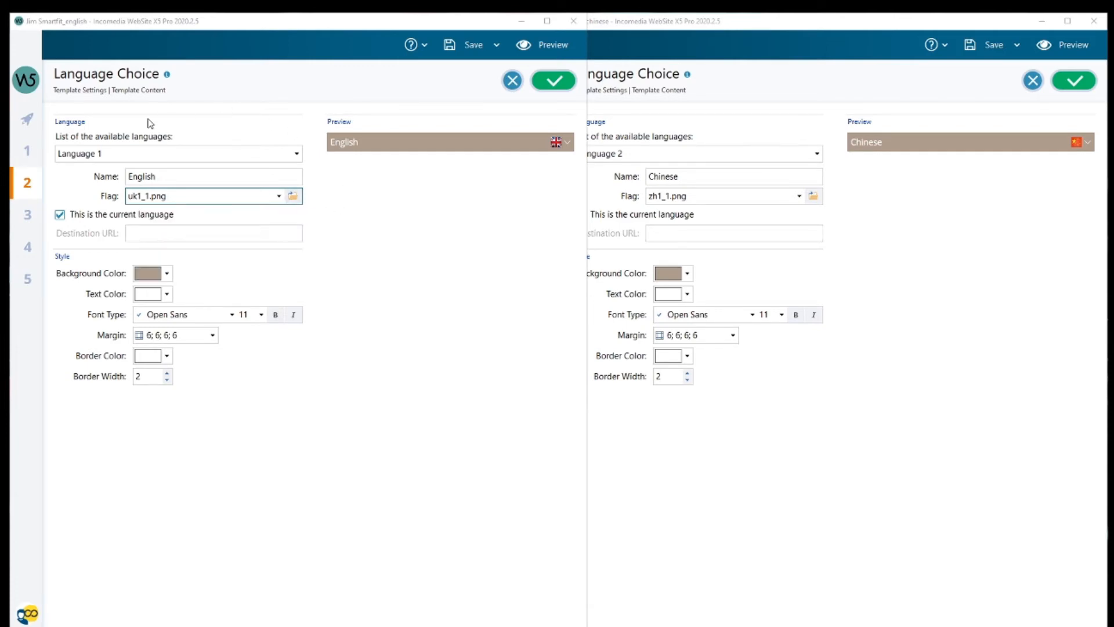
mouse_move(368, 327)
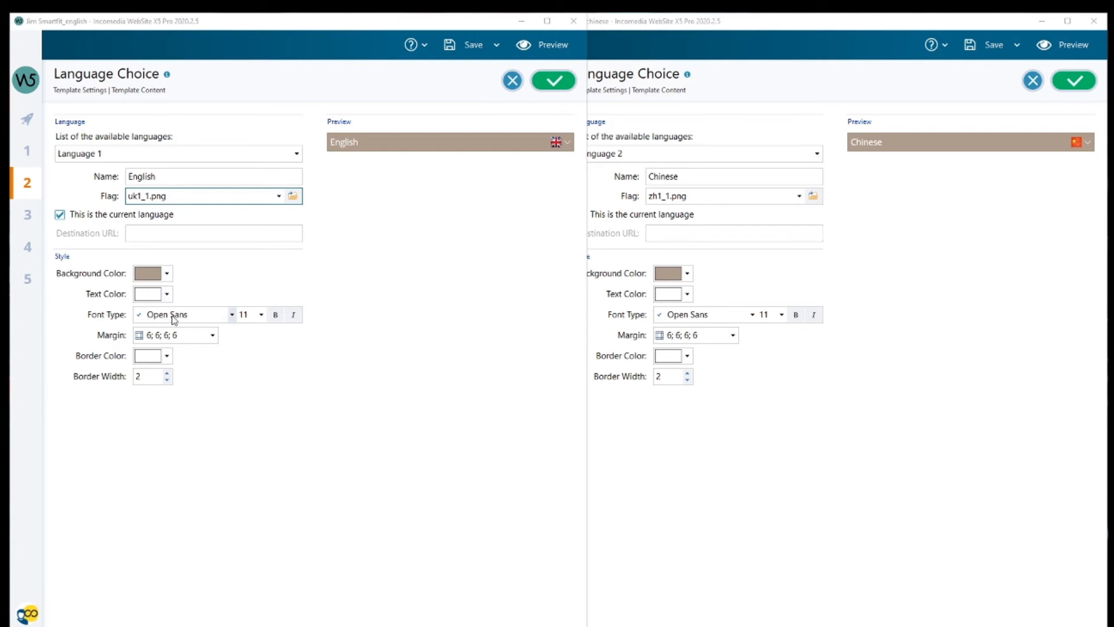
mouse_move(218, 244)
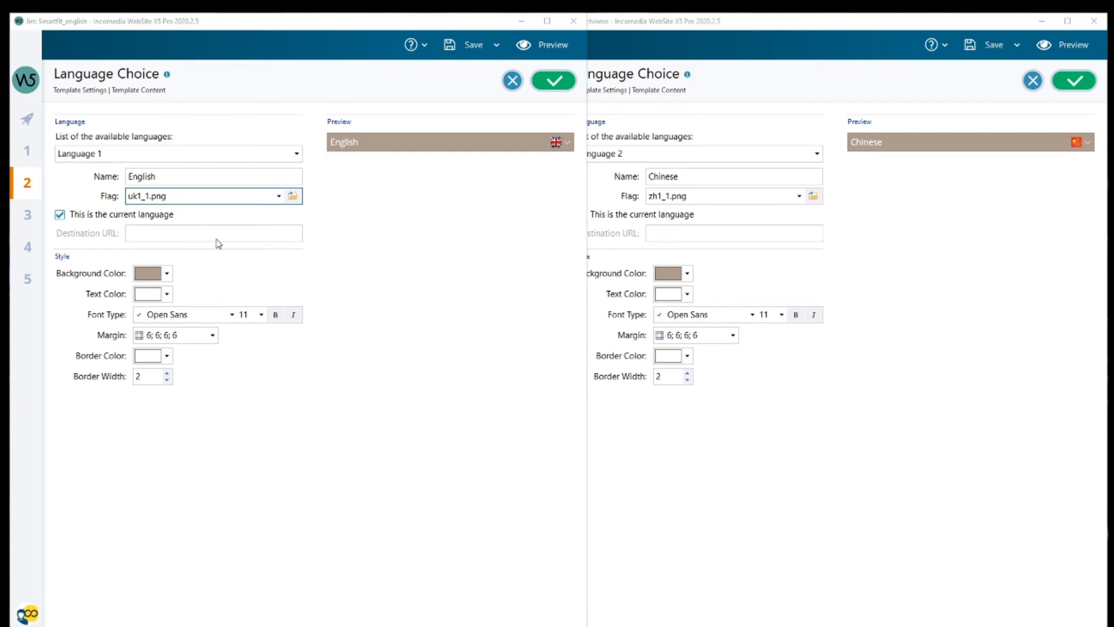
mouse_move(130, 425)
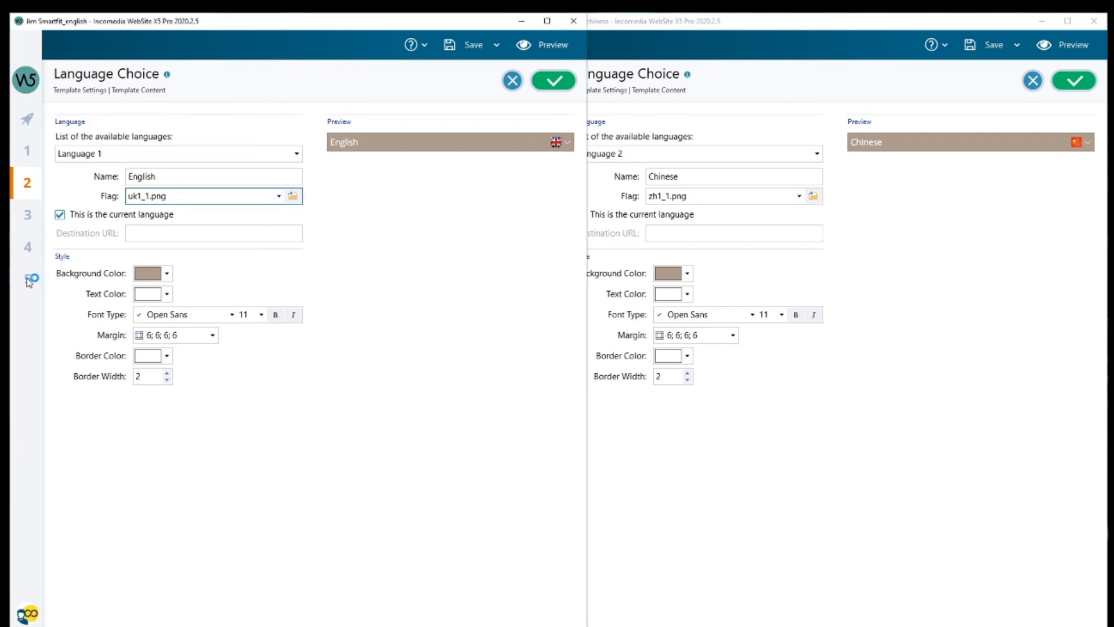
click(26, 279)
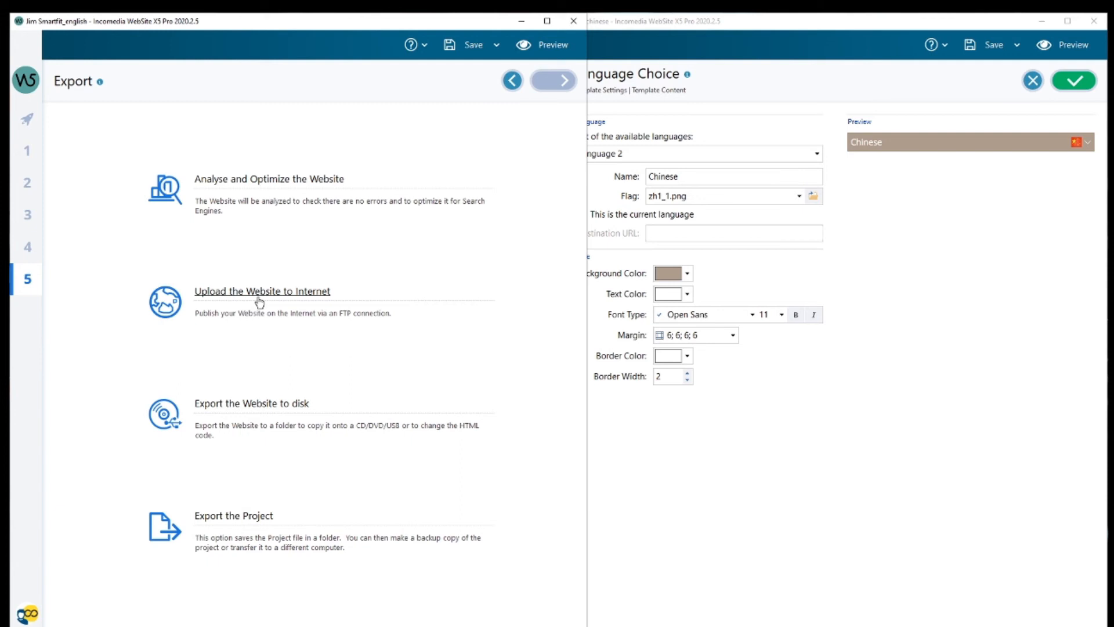
mouse_move(316, 252)
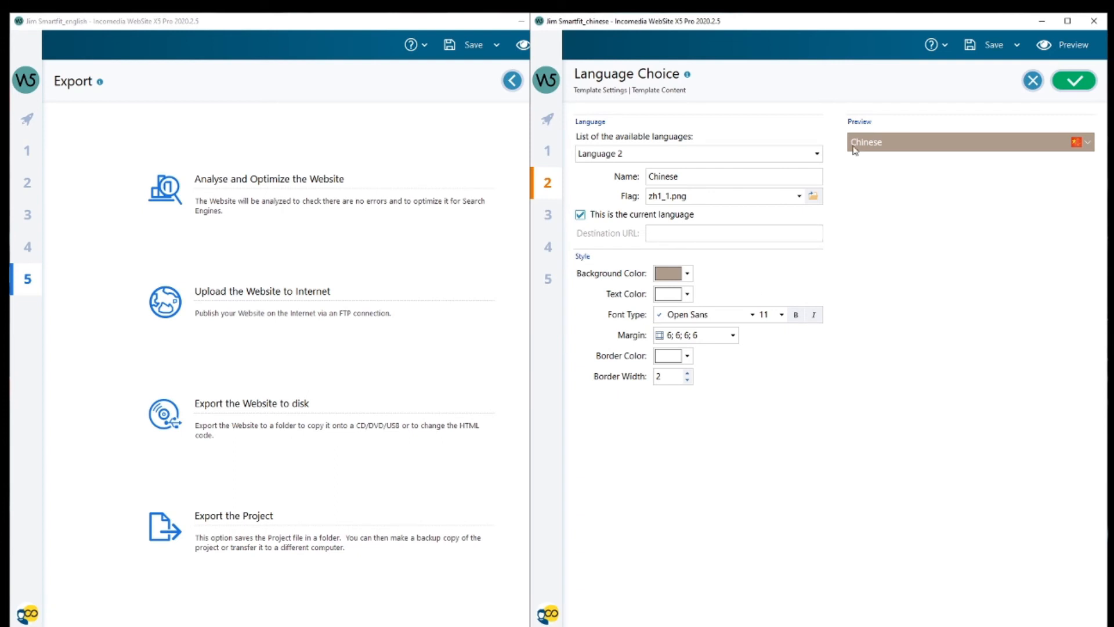
mouse_move(220, 230)
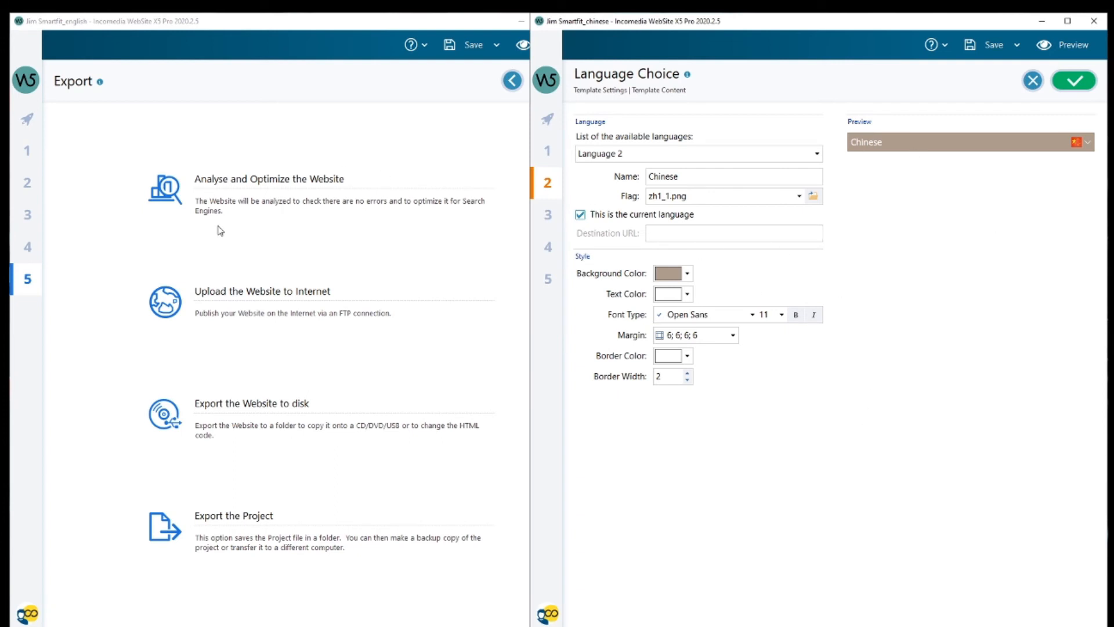
mouse_move(36, 240)
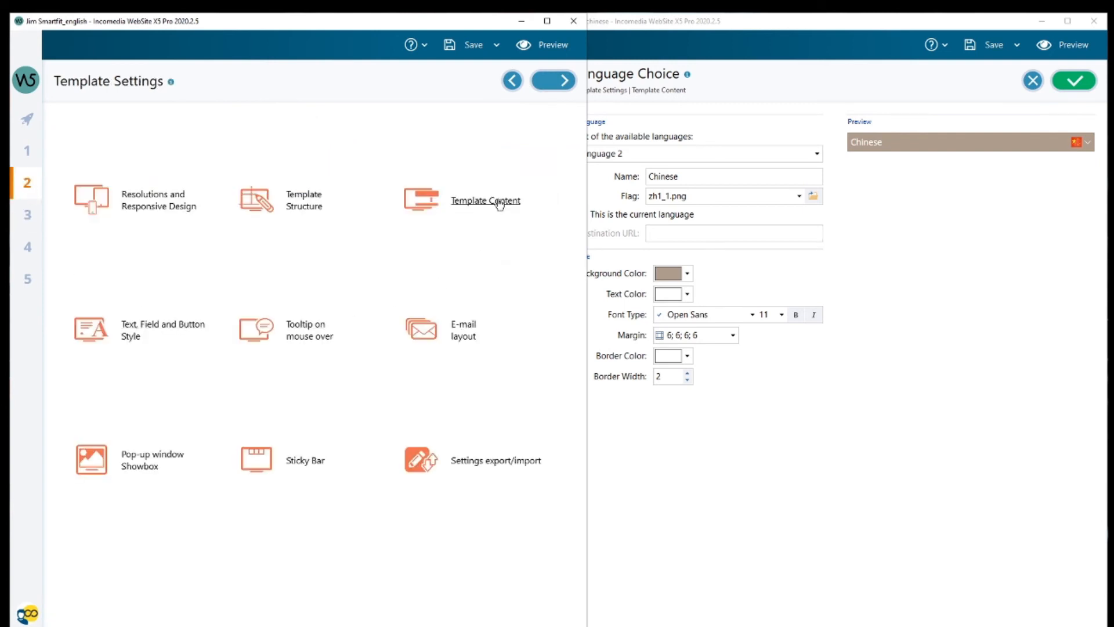
click(485, 200)
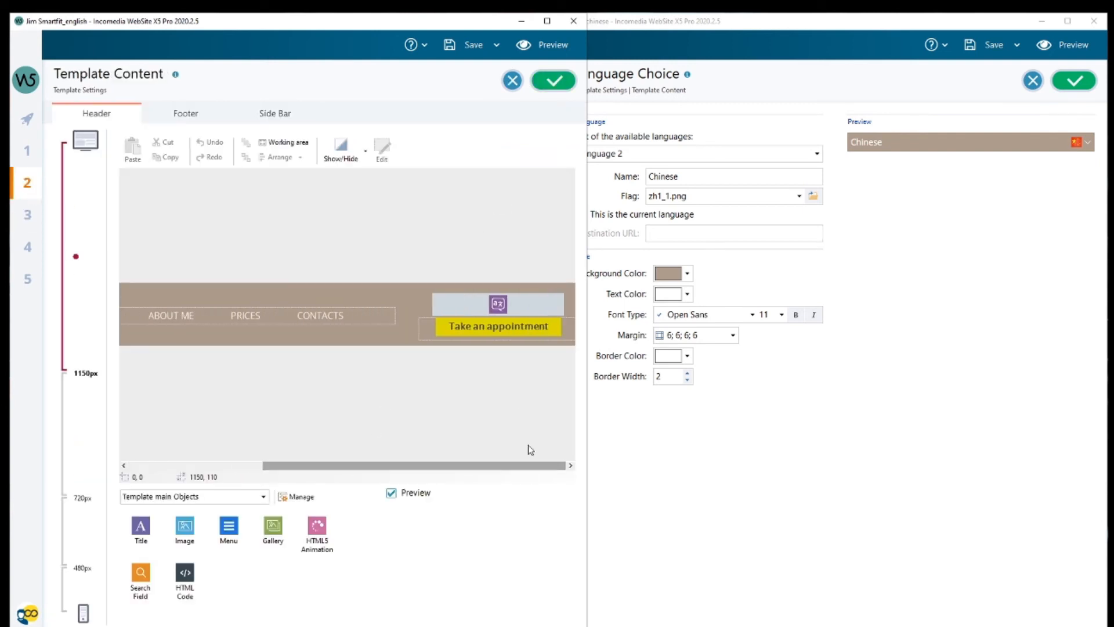
click(497, 303)
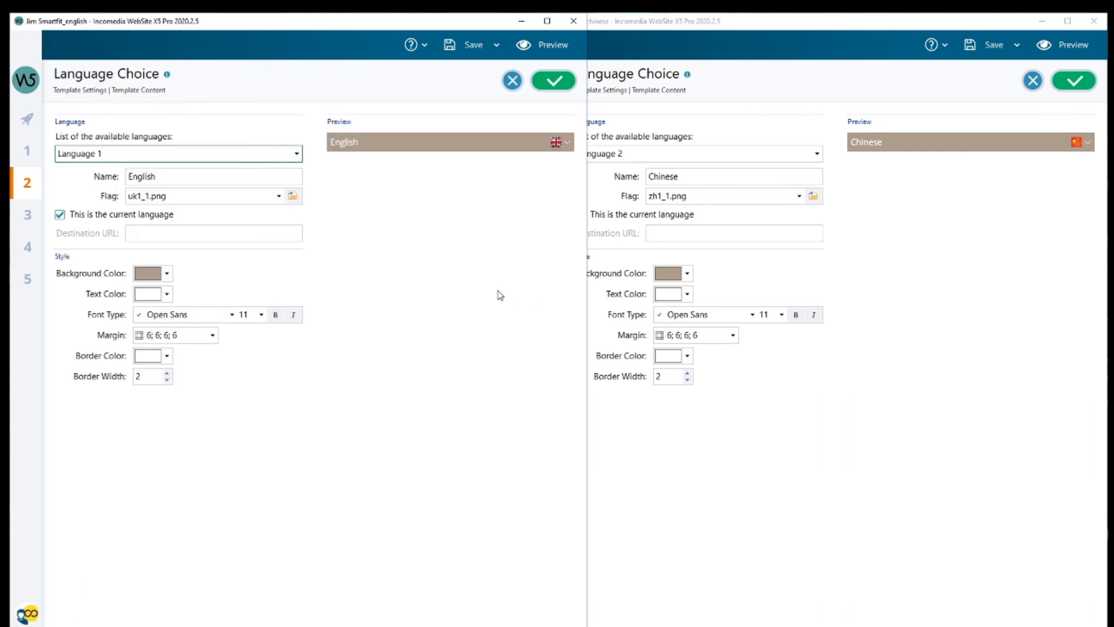
Check Language 2's URL (jimsmartfit_zh) in English and Language 1's URL (jimsmartfit_en) in Chinese
click(294, 153)
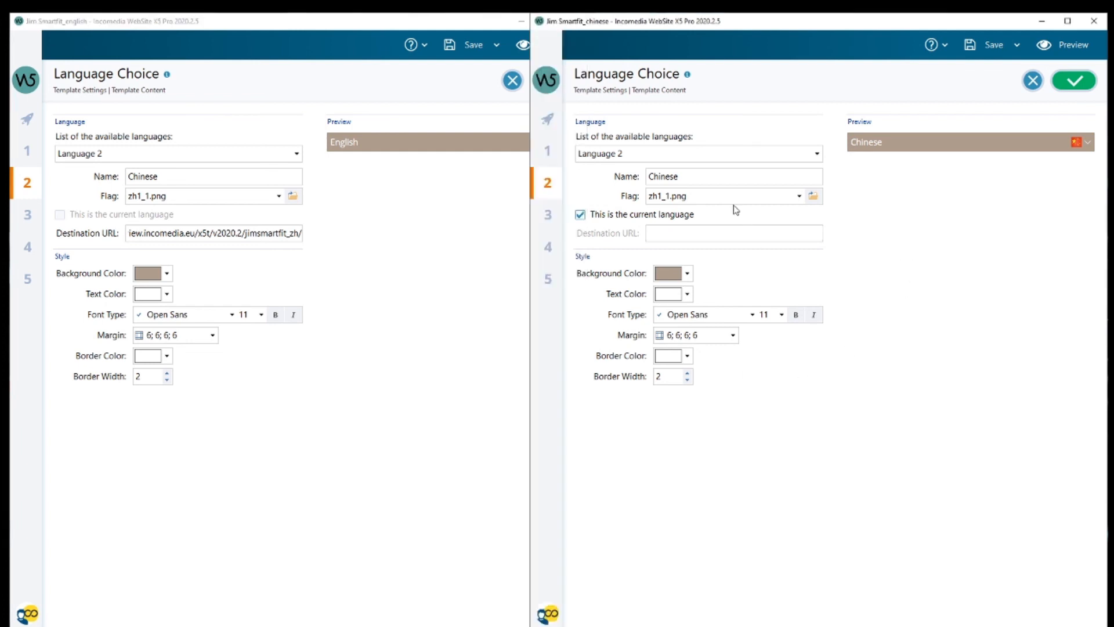
click(816, 153)
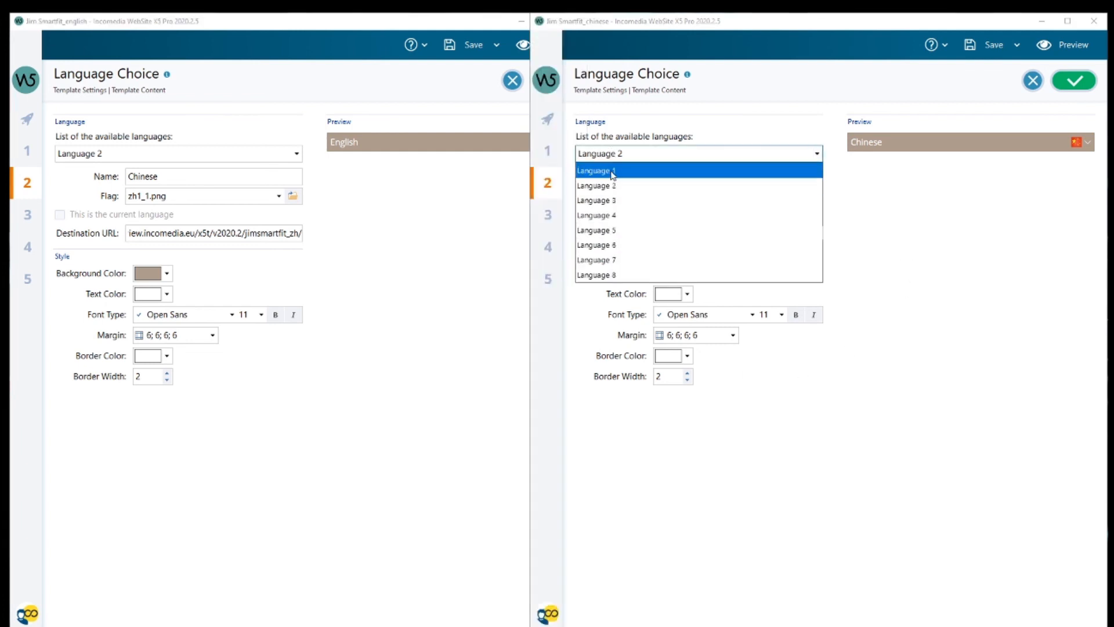
click(595, 170)
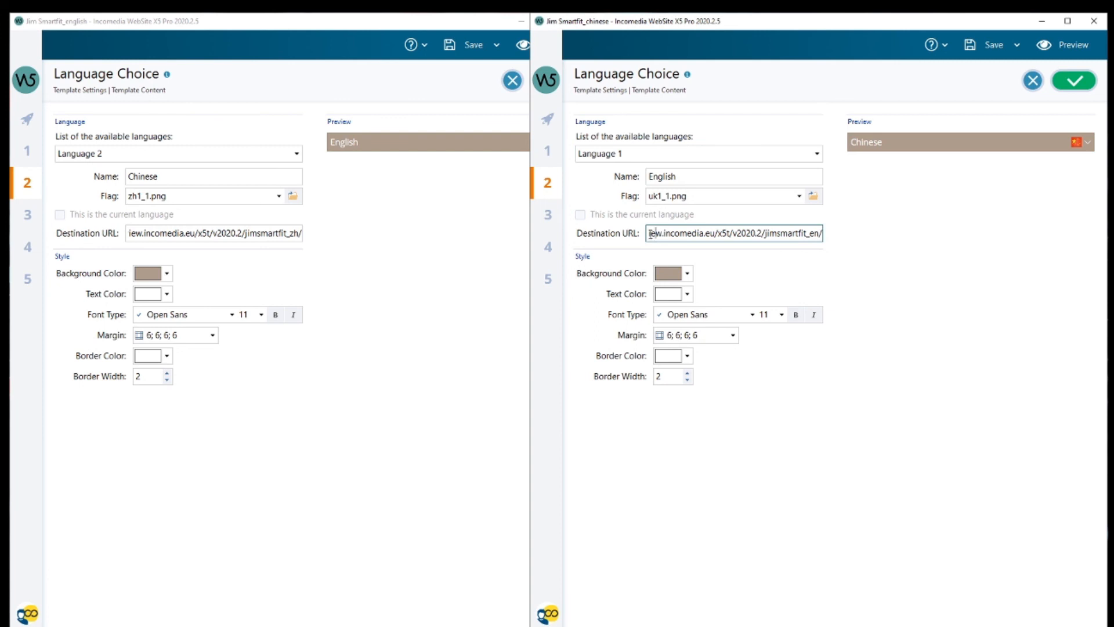